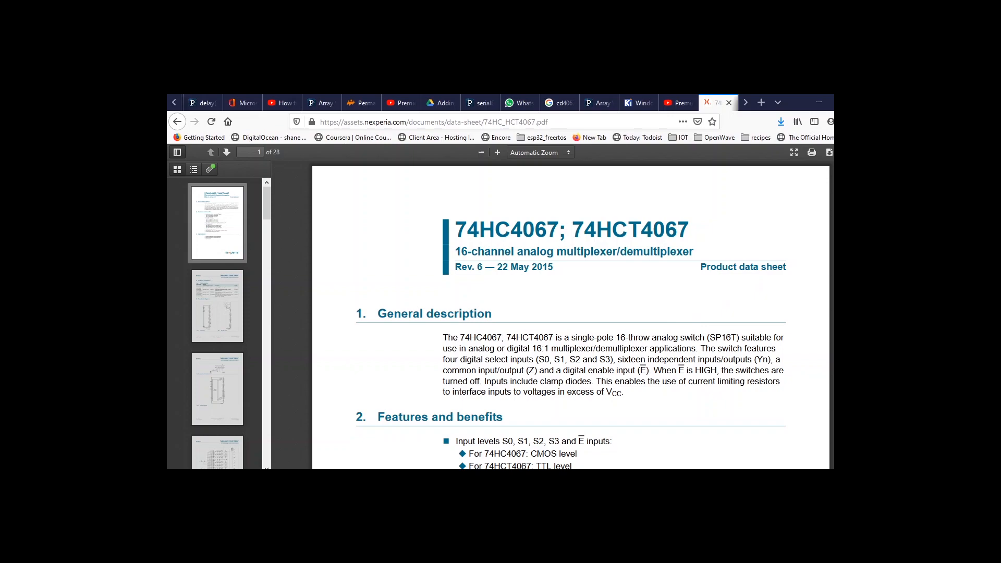
scroll("down", 3)
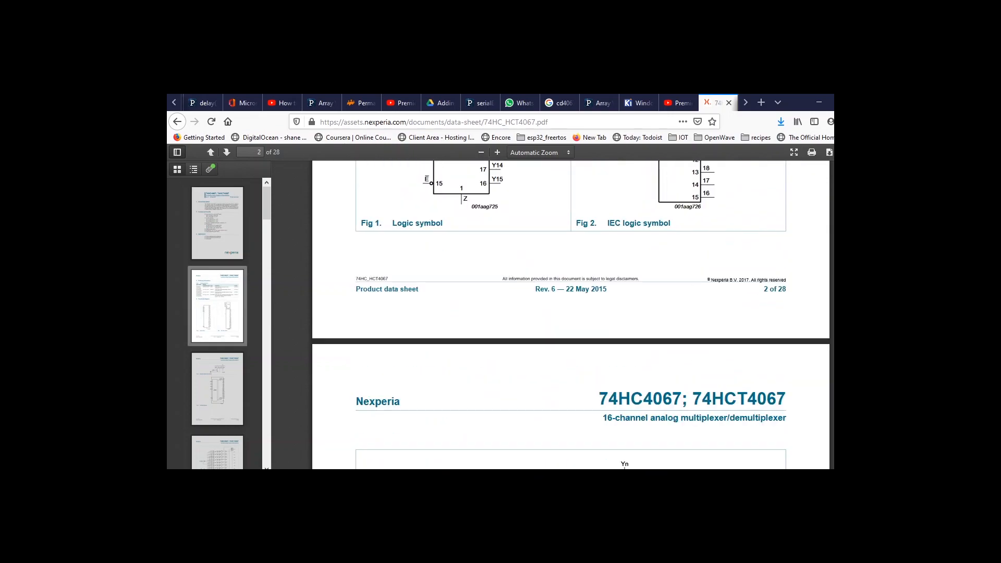
scroll("down", 3)
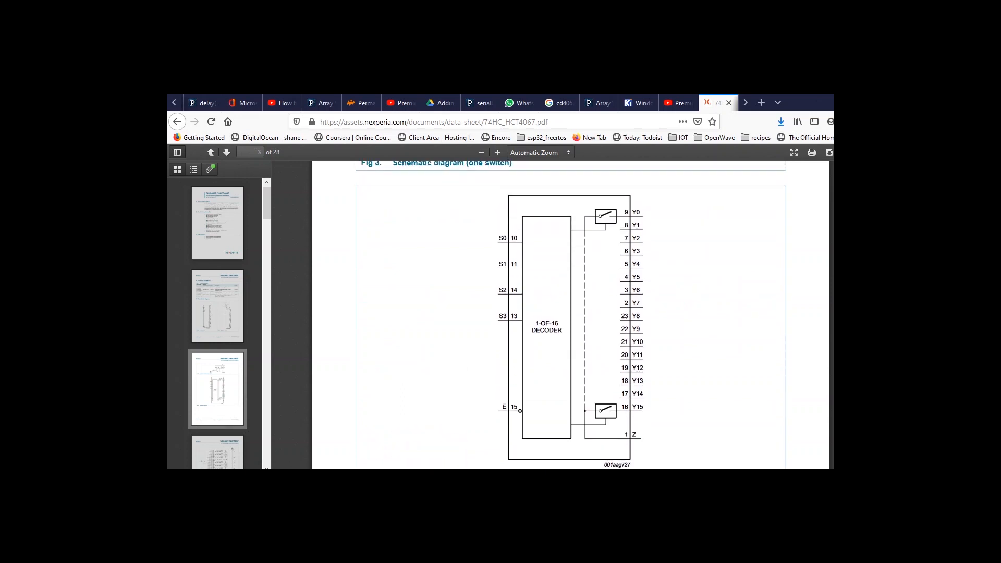
mouse_move(602, 457)
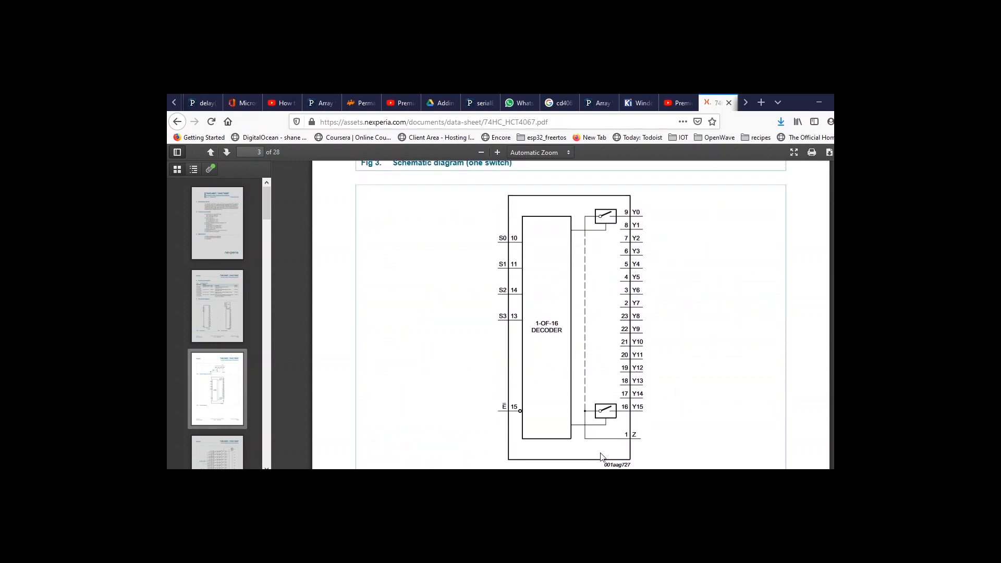